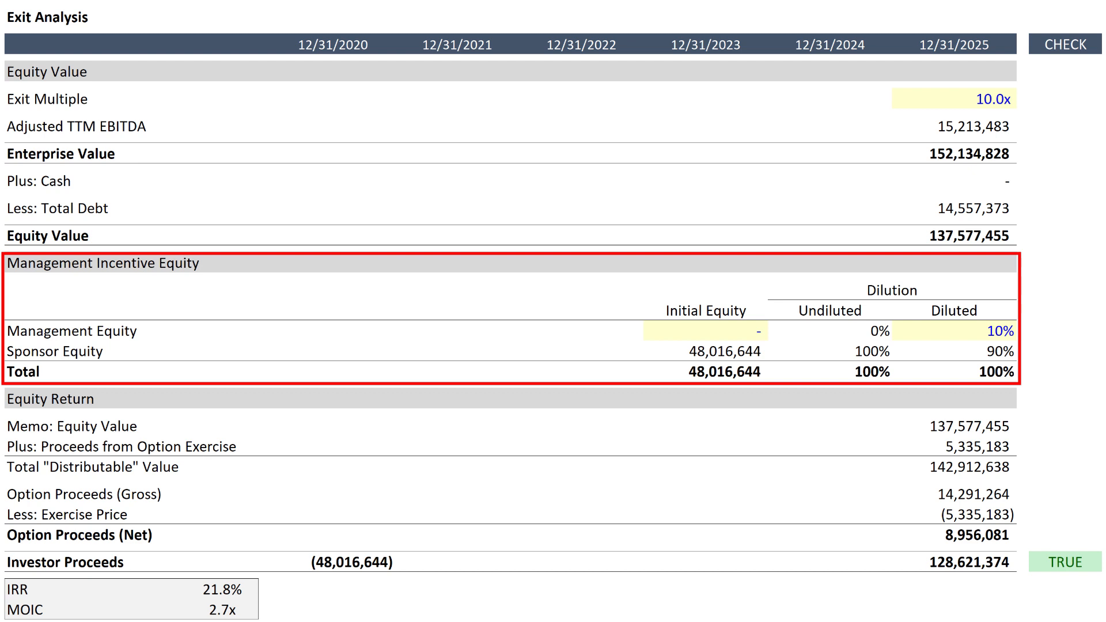
# Step: Show the completed Exit Analysis sheet with A, B and C management units, dilution and MOIC hurdles
pyautogui.click(987, 330)
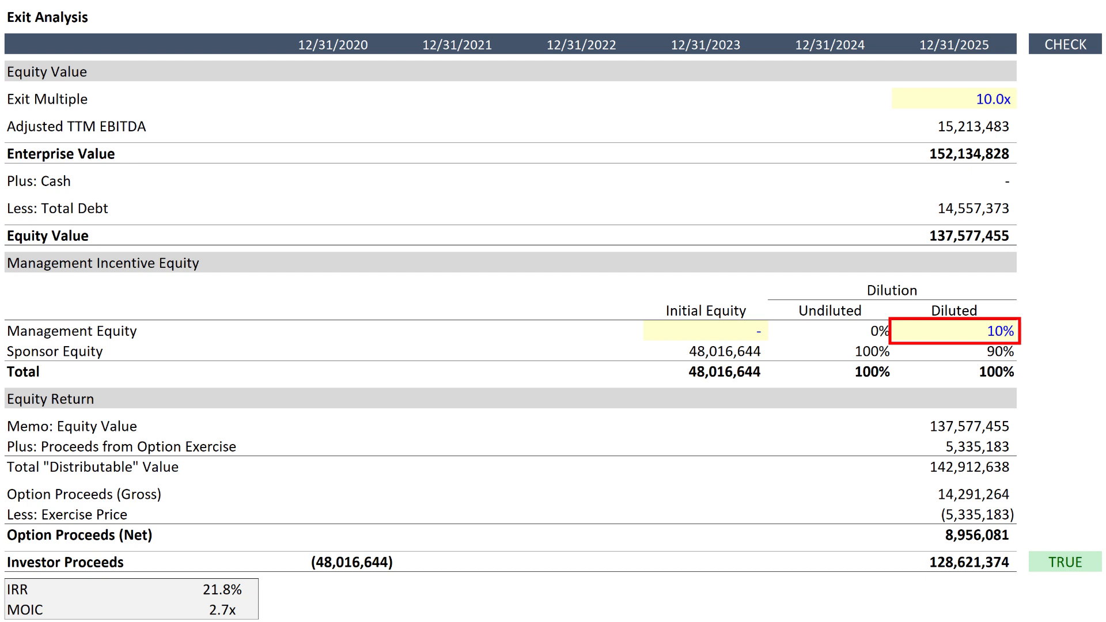
pyautogui.click(974, 351)
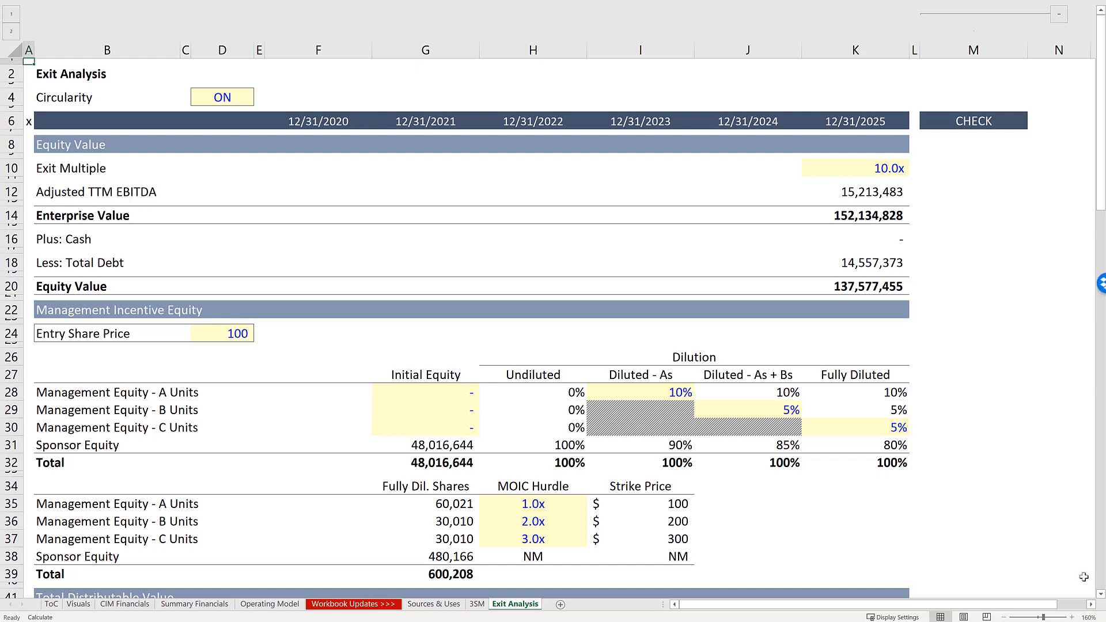
# Step: Scroll the Exit Analysis down to the GP/LP waterfall at row 124, then return to the ToC sheet
pyautogui.scroll(-3)
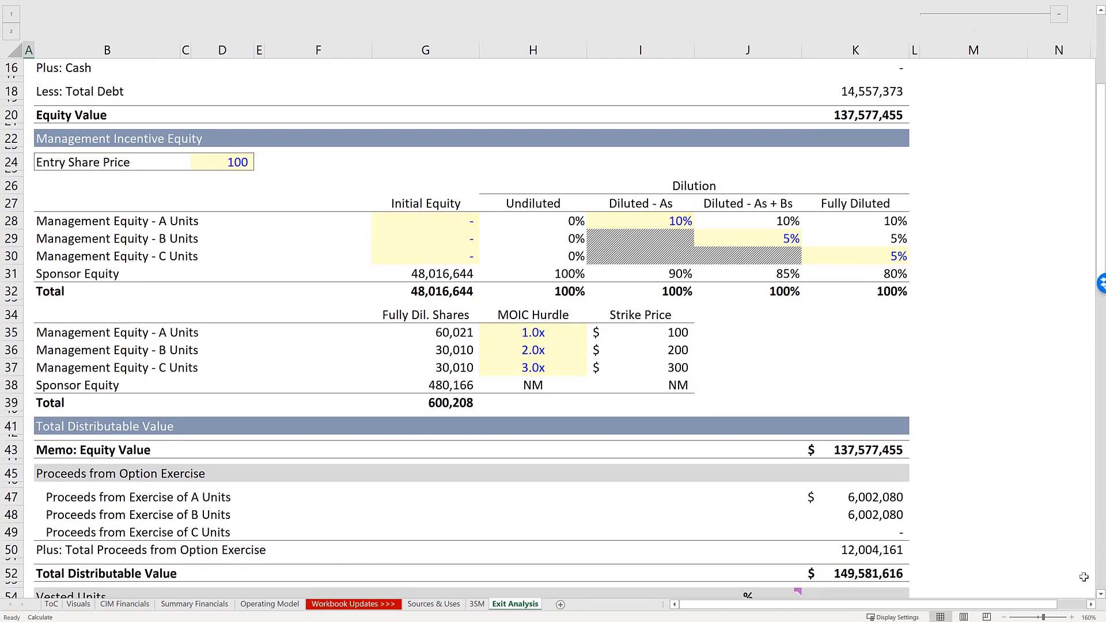
pyautogui.scroll(-3)
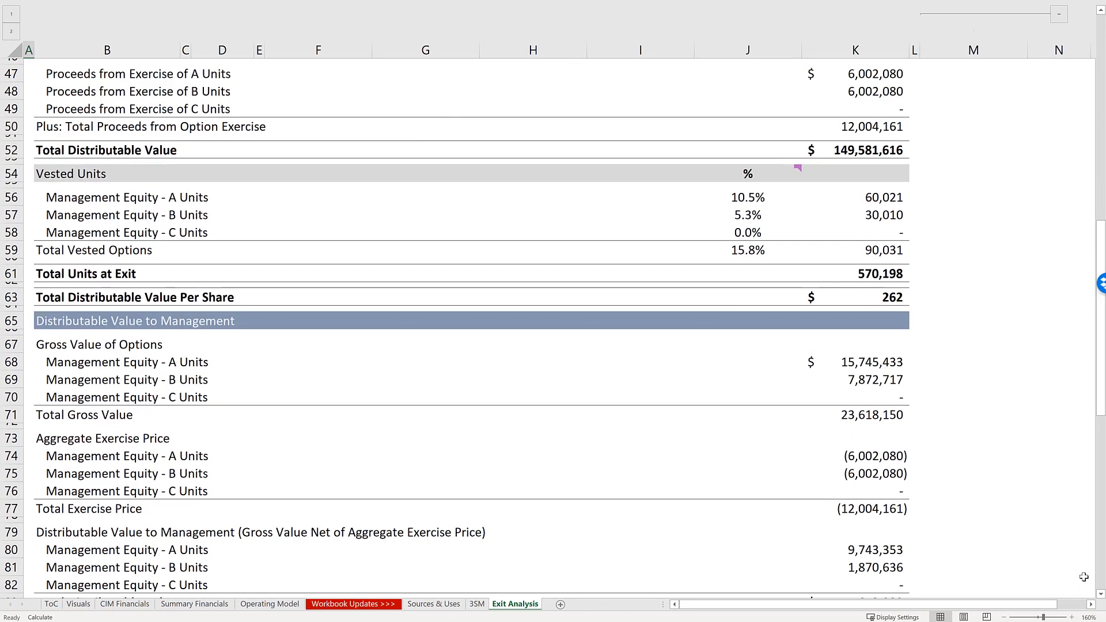
pyautogui.scroll(-3)
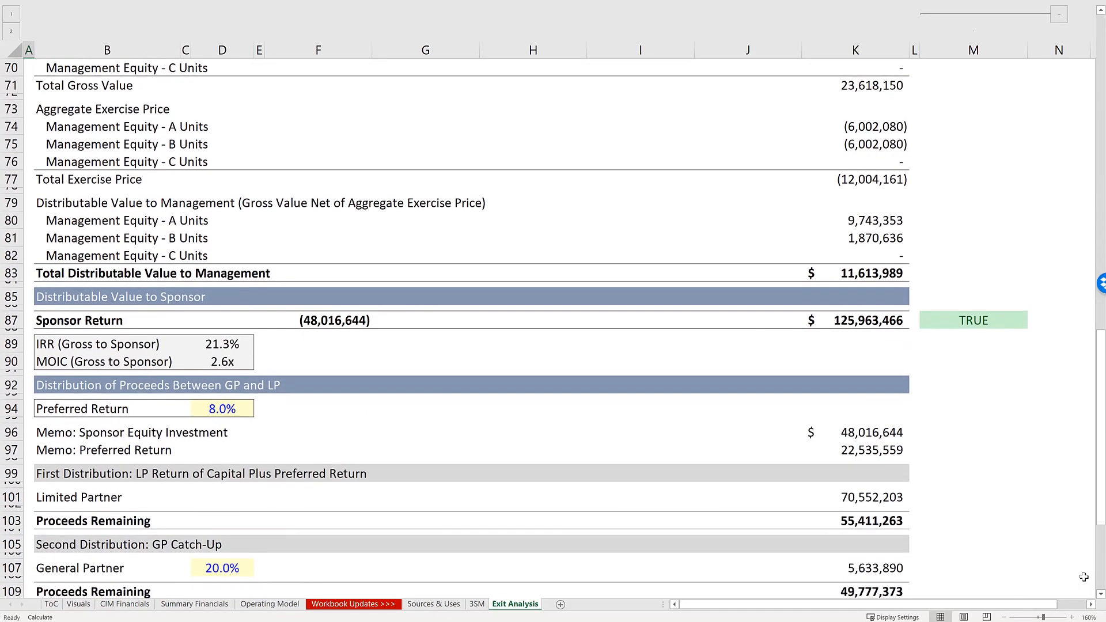
pyautogui.scroll(-3)
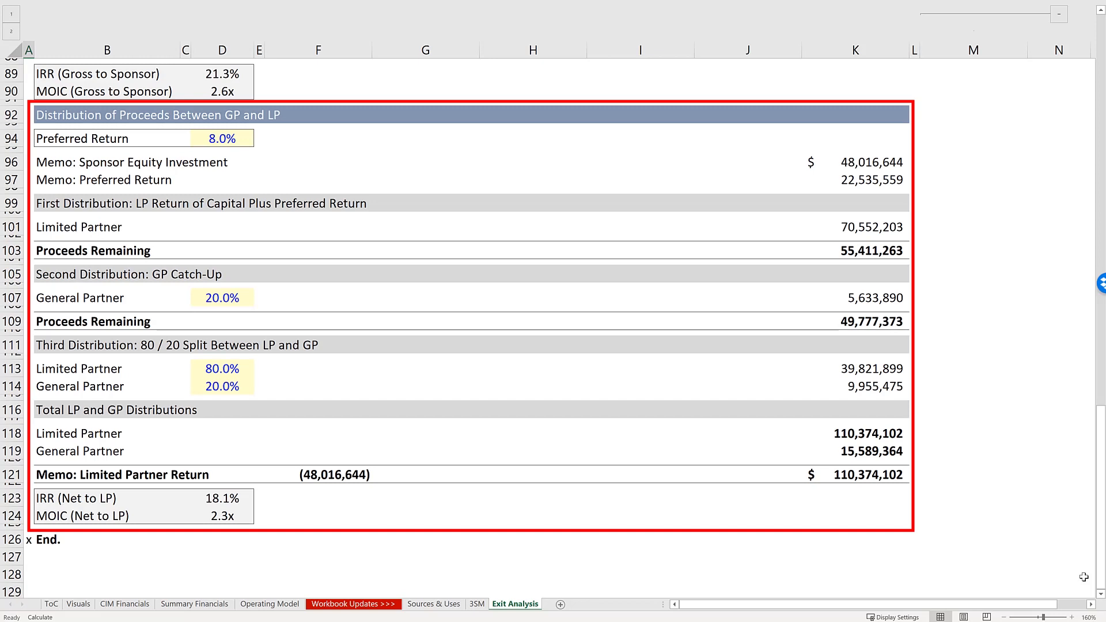
pyautogui.click(50, 603)
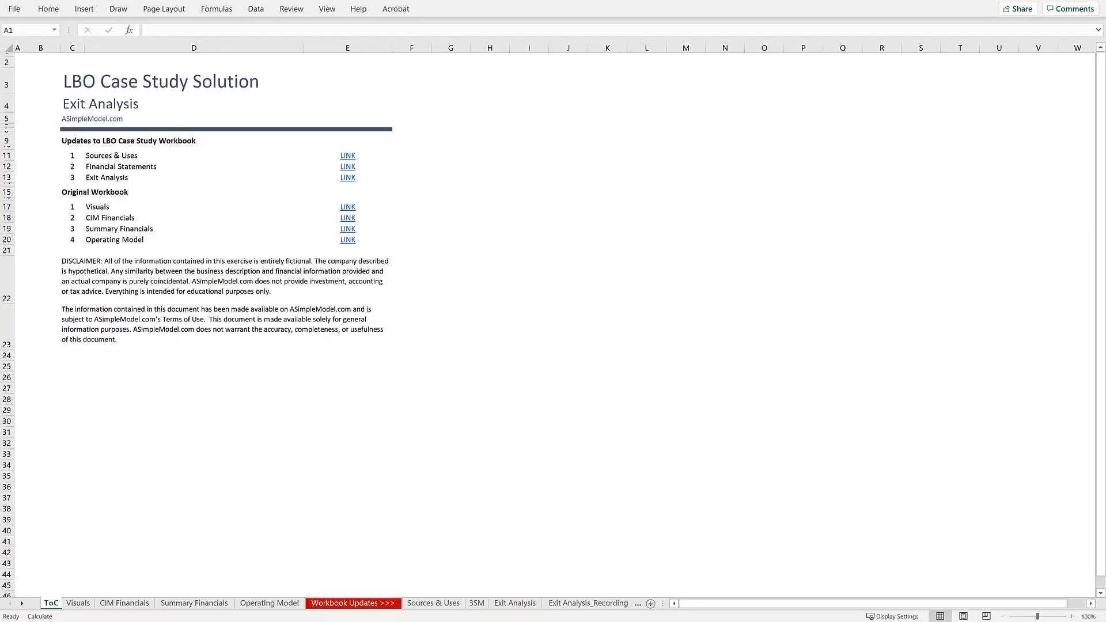
# Step: Move through CIM Financials and Workbook Updates to the blank Exit Analysis_Recording sheet
pyautogui.click(124, 603)
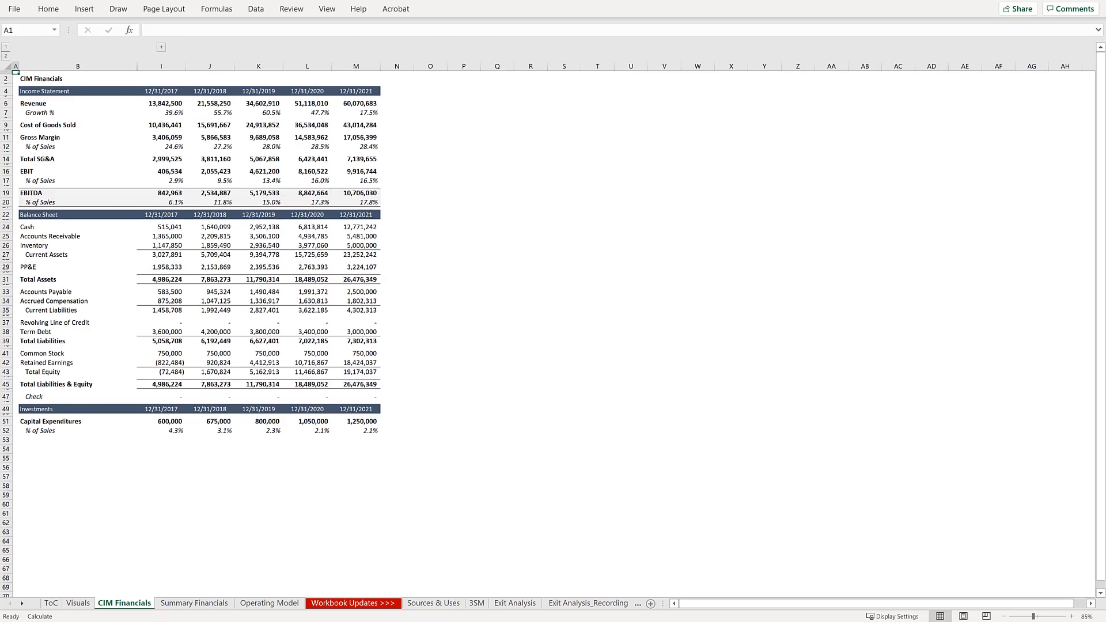
pyautogui.click(353, 603)
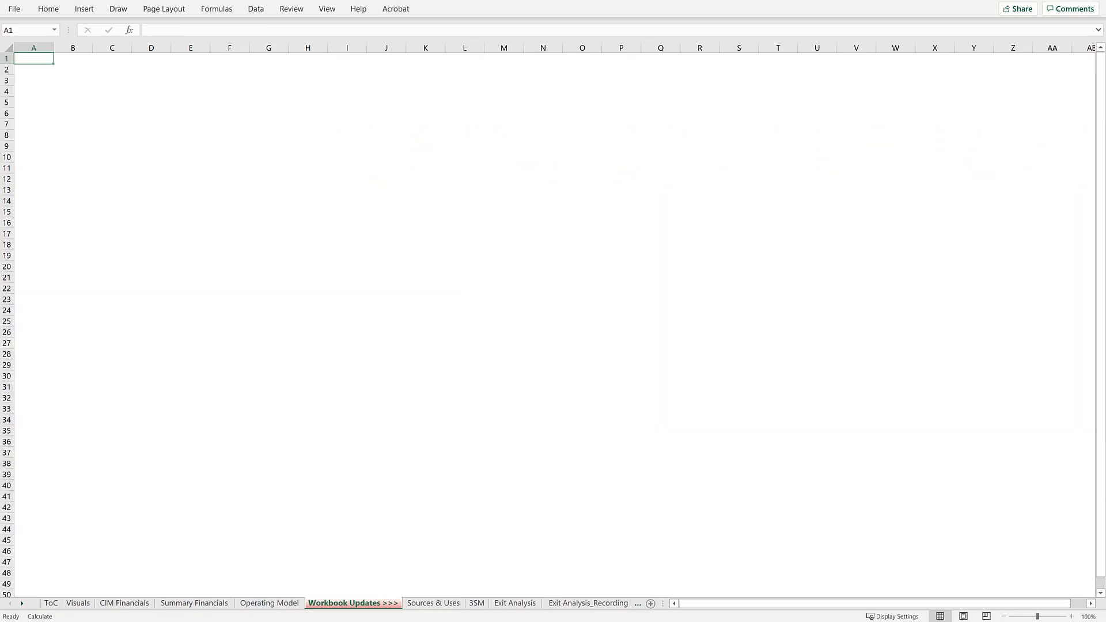
pyautogui.click(515, 603)
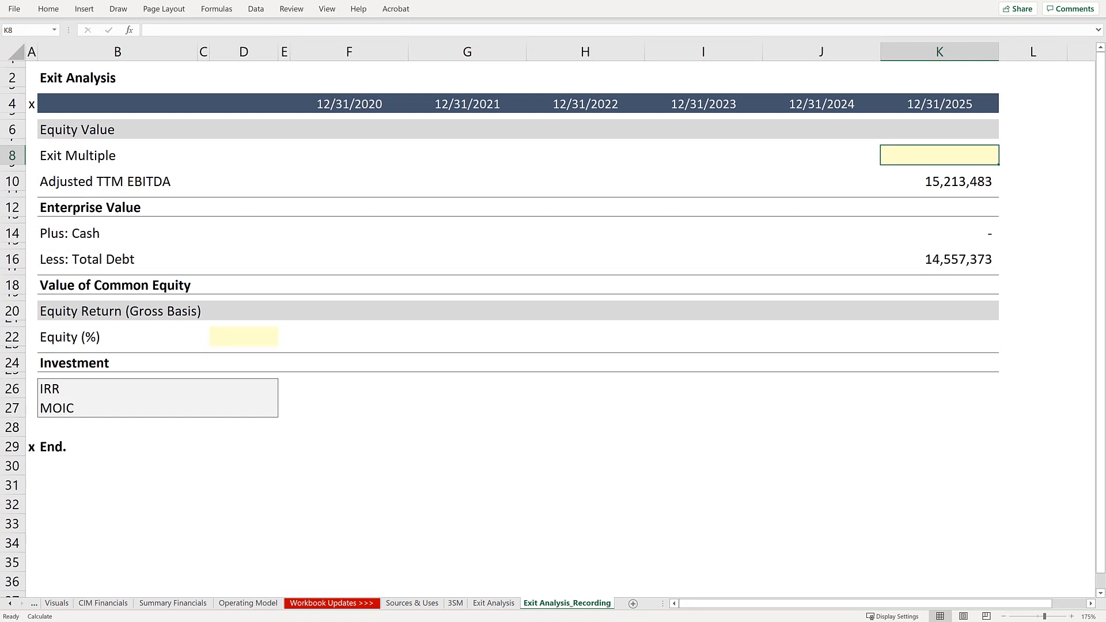
# Step: Enter a 10.0x exit multiple and compute Enterprise Value =K8*K10 as 152,134,828
pyautogui.write('10.0x')
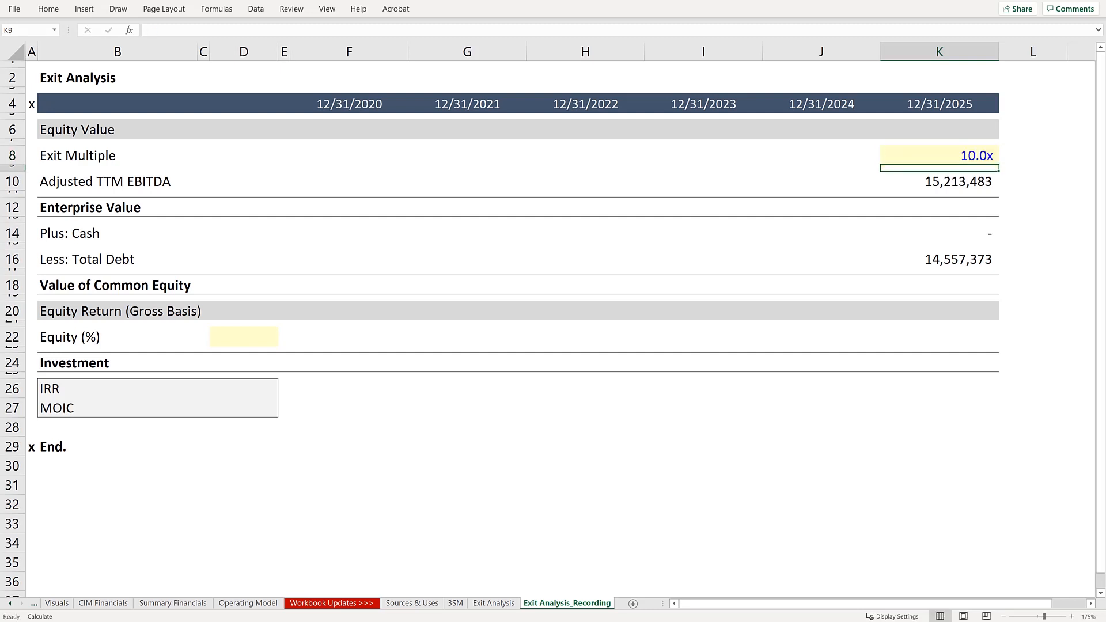
pyautogui.click(939, 207)
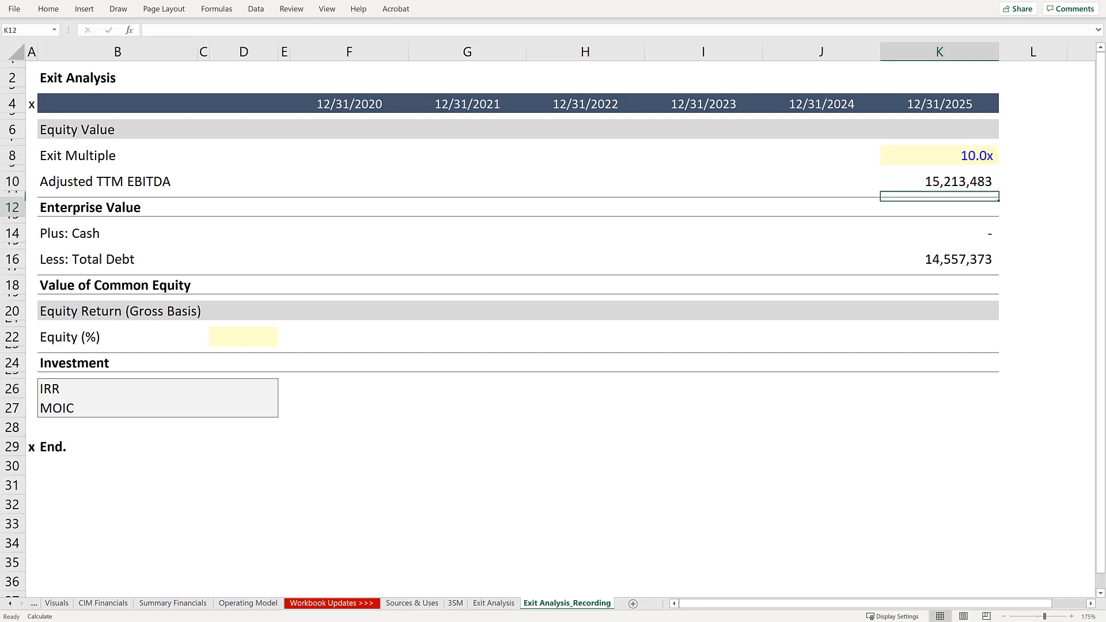
pyautogui.write('=')
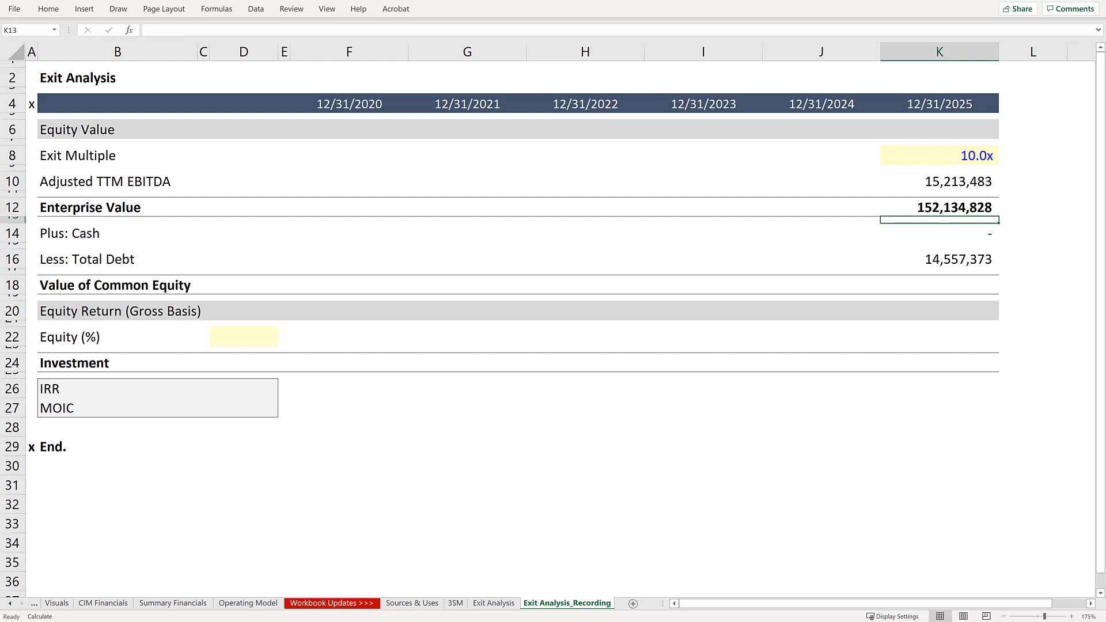
pyautogui.click(938, 258)
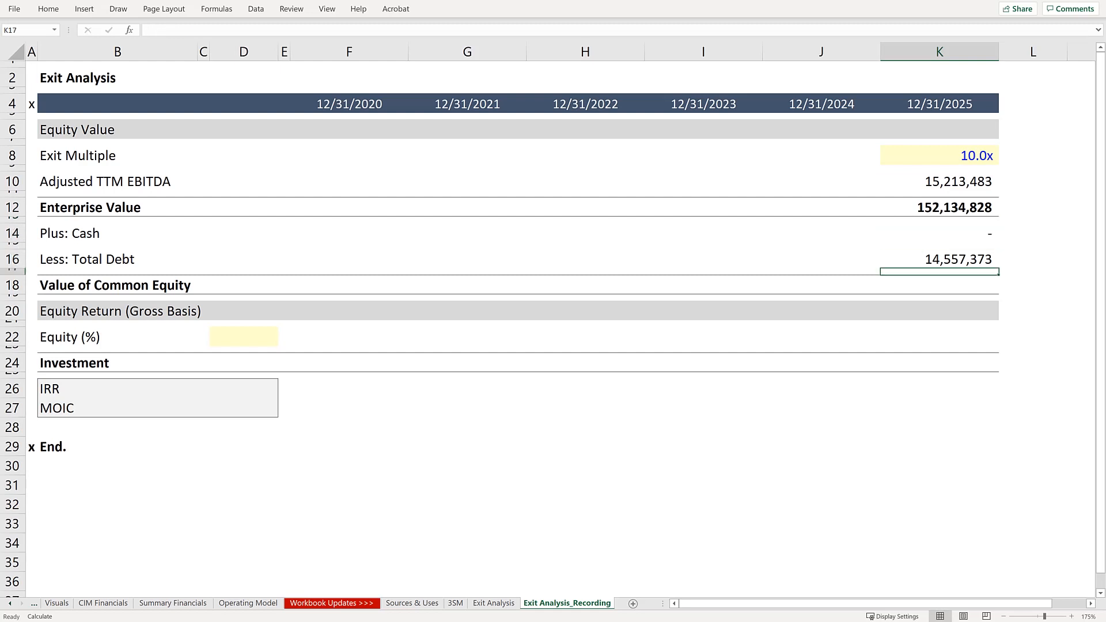
pyautogui.write('=')
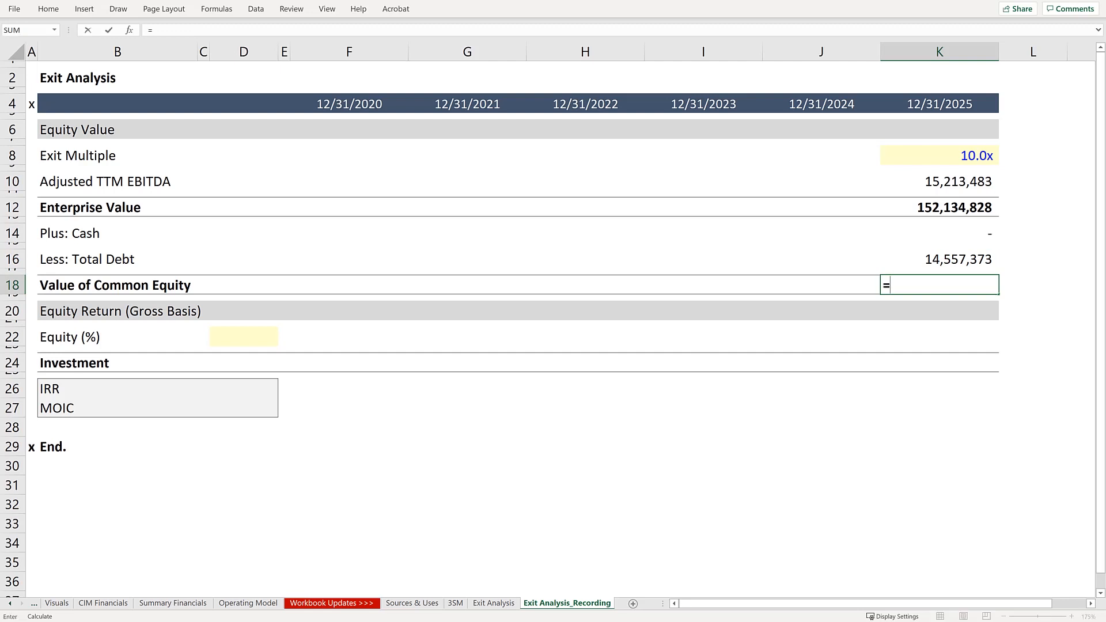
# Step: Build K18 as =K12+K14-K16, giving 137,577,455 common equity value
pyautogui.click(939, 233)
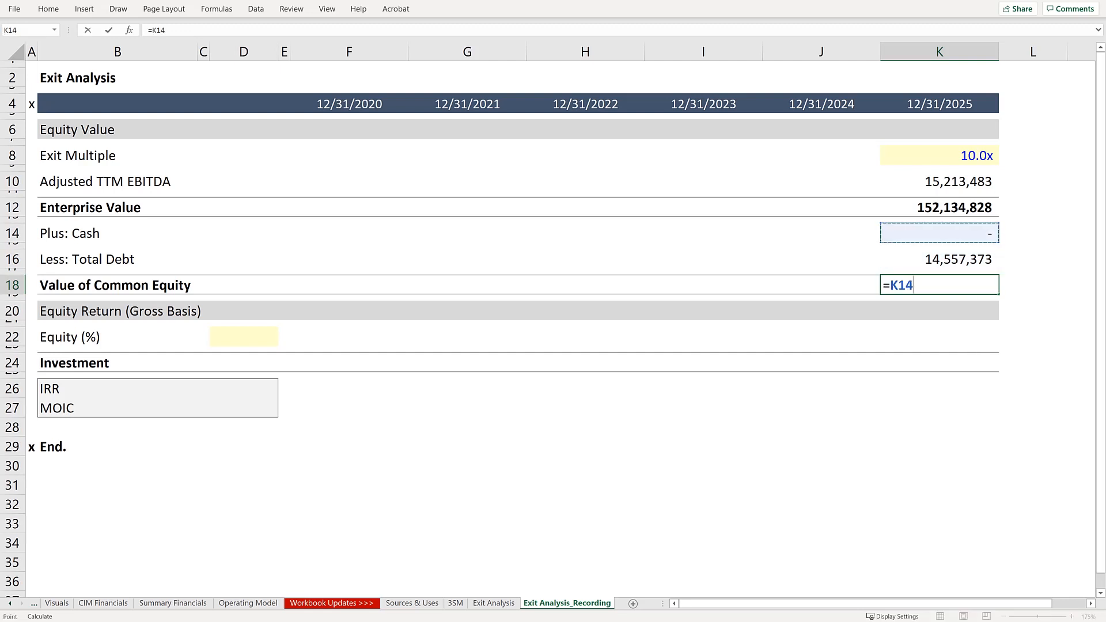
pyautogui.click(938, 207)
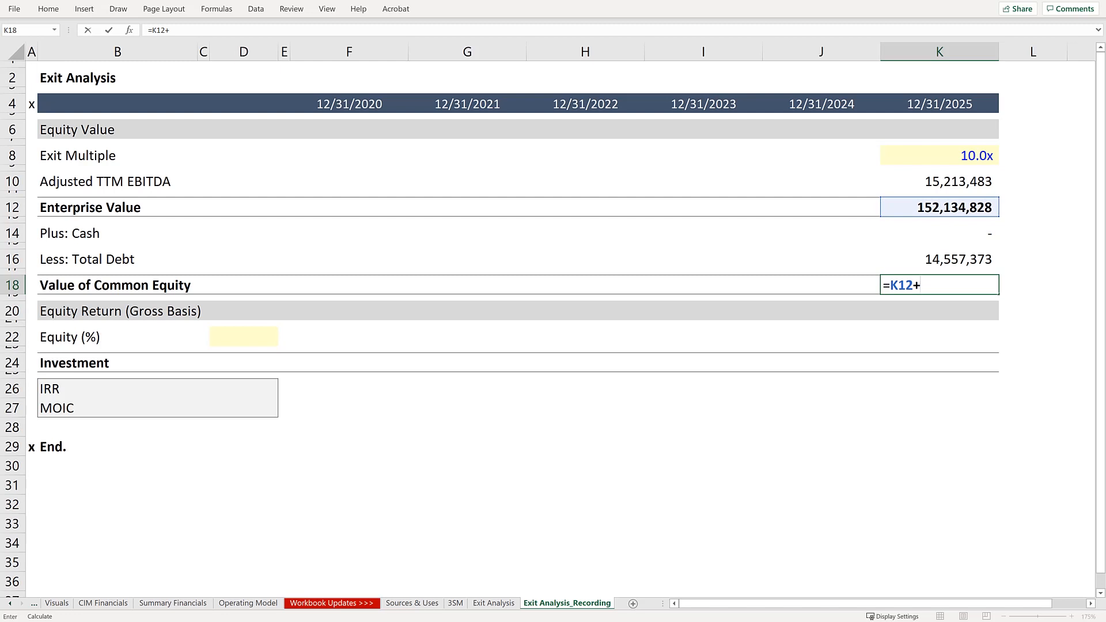
pyautogui.click(939, 232)
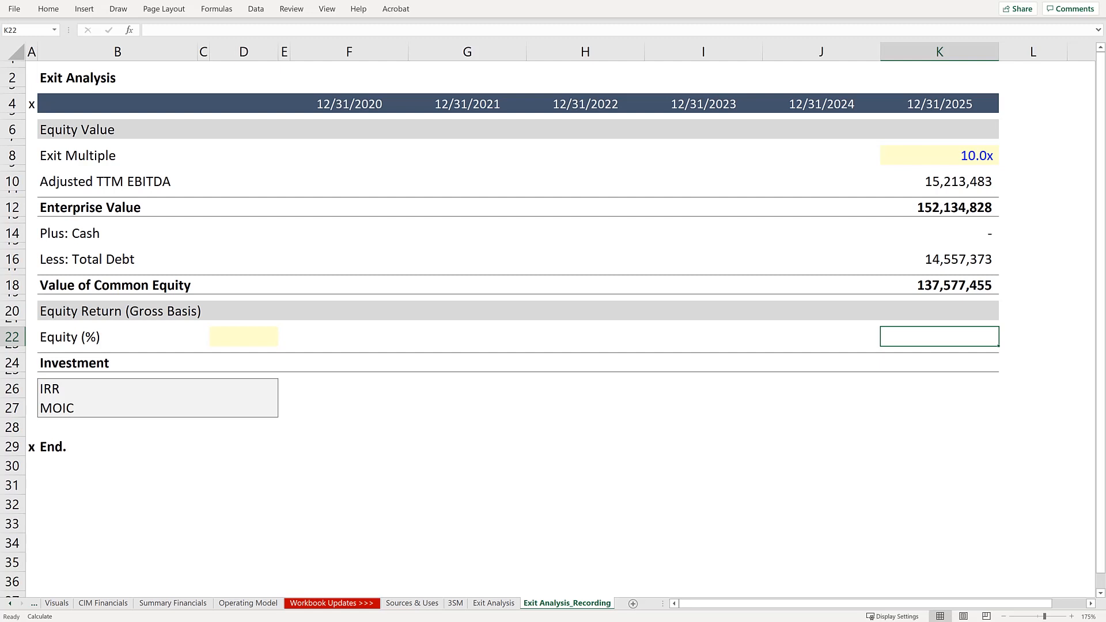
# Step: Set Equity (%) ownership in D22 to 100%
pyautogui.click(820, 337)
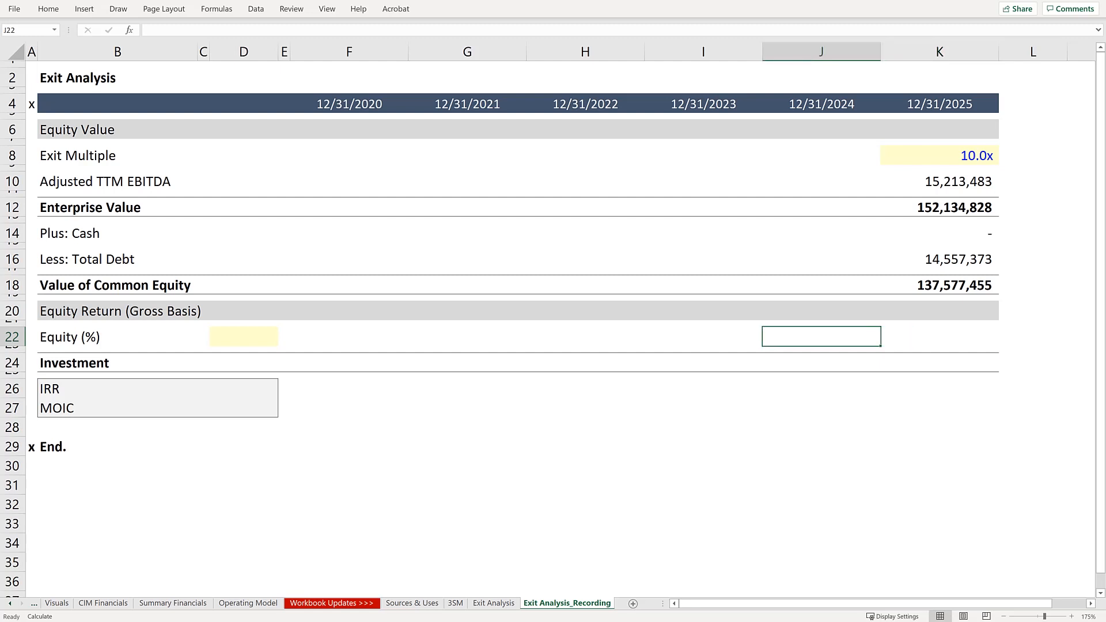
pyautogui.click(243, 337)
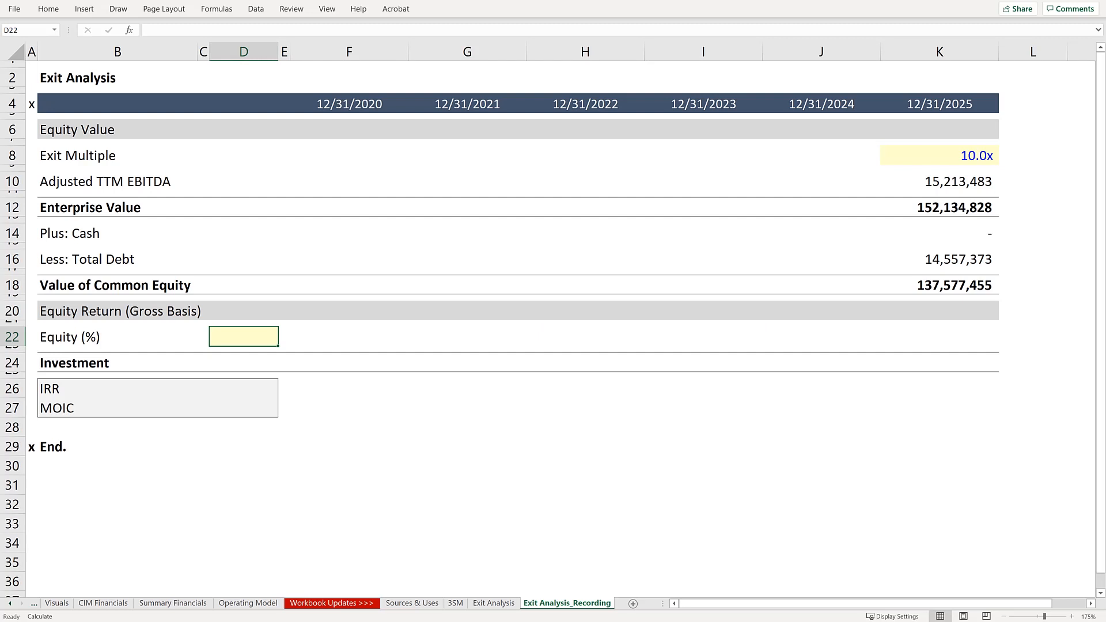
pyautogui.write('100%')
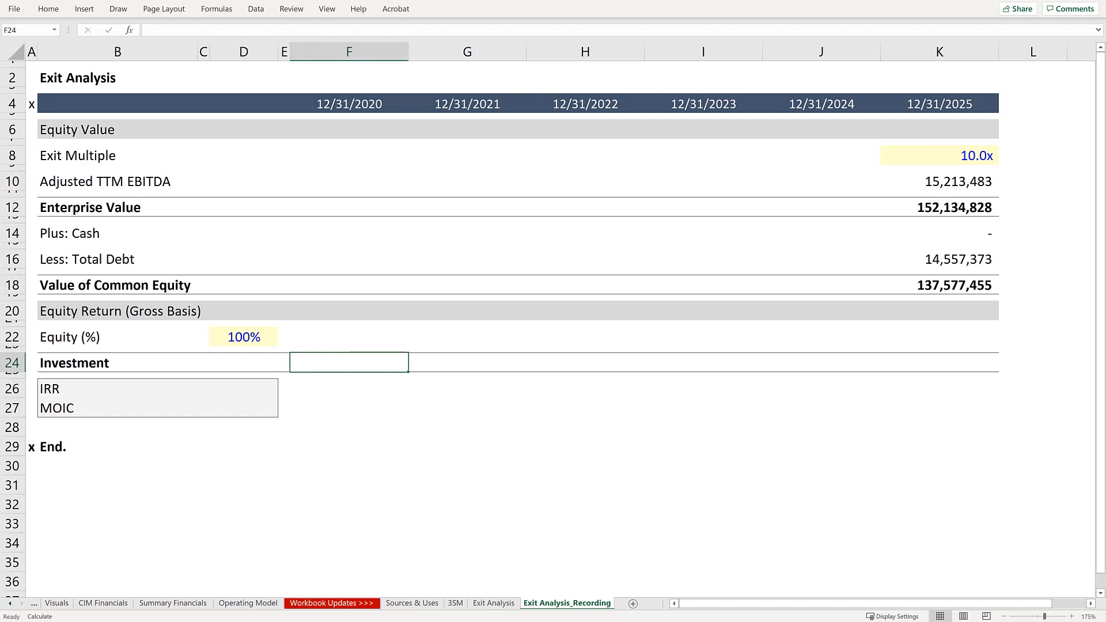
# Step: Link F24 to the negative Sources & Uses equity of 48,016,644
pyautogui.write('=-')
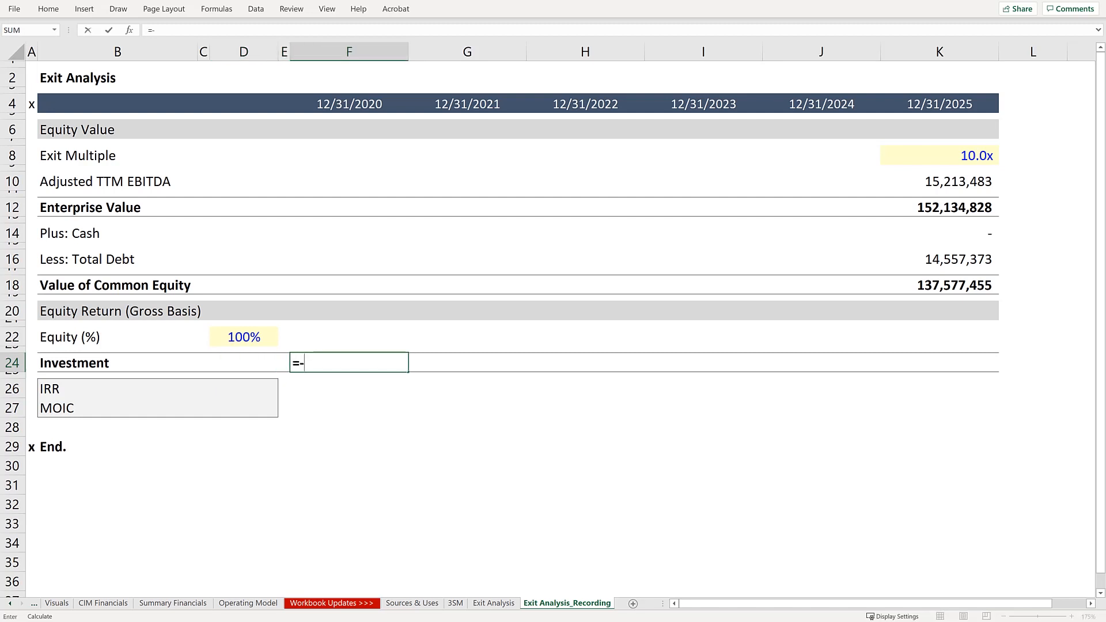
pyautogui.click(412, 603)
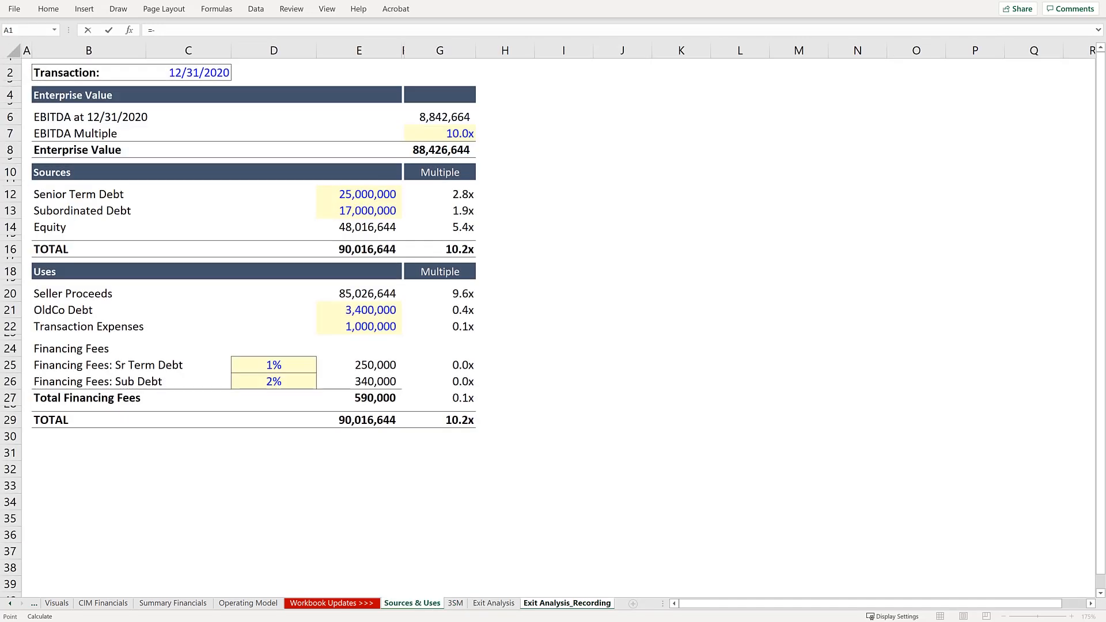
pyautogui.click(26, 83)
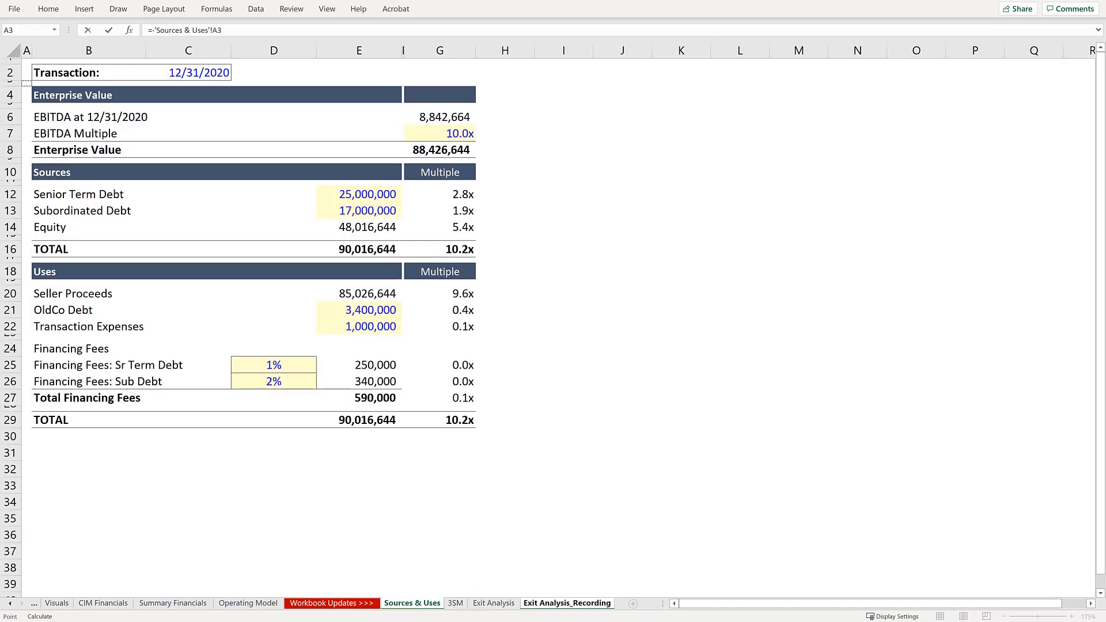
pyautogui.click(26, 227)
pyautogui.write('=')
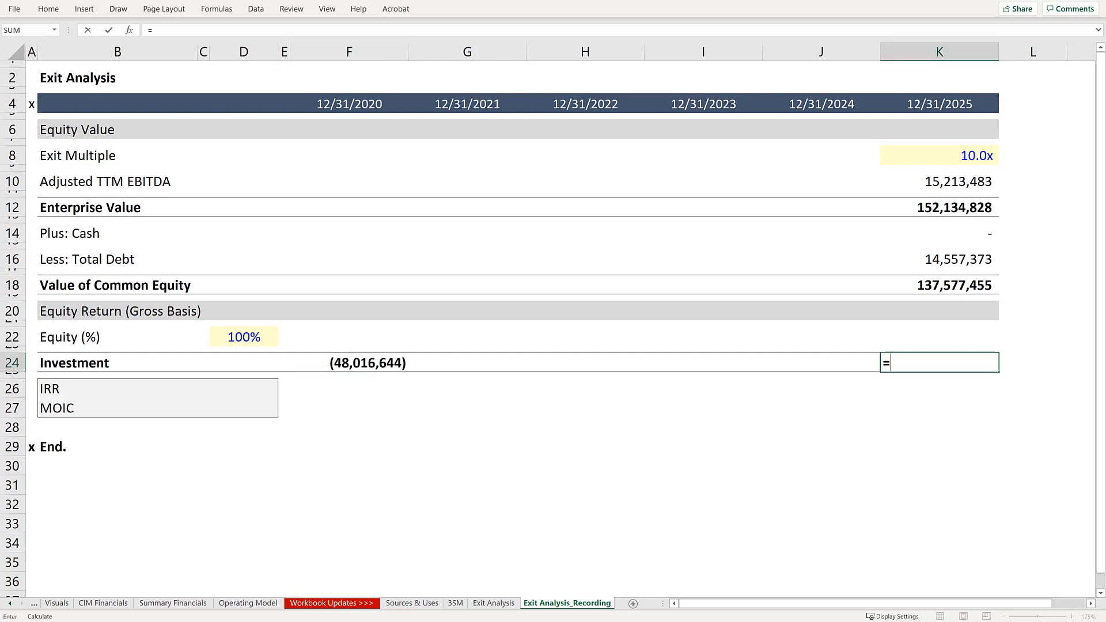
# Step: Set K24 exit proceeds to =K18*K22, giving 137,577,455
pyautogui.click(939, 284)
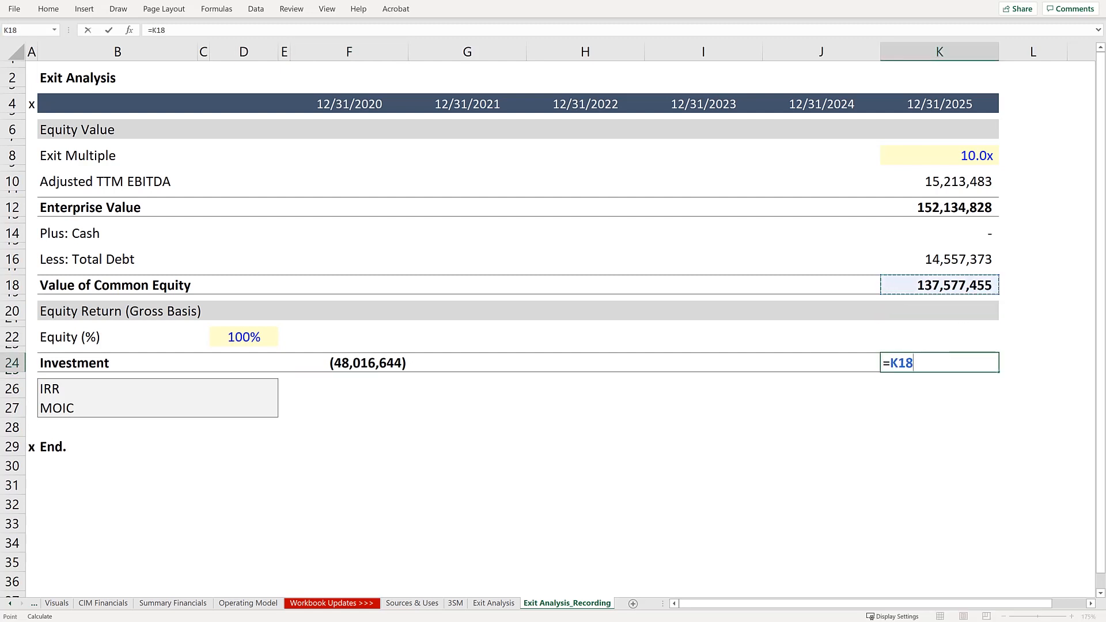
pyautogui.click(939, 337)
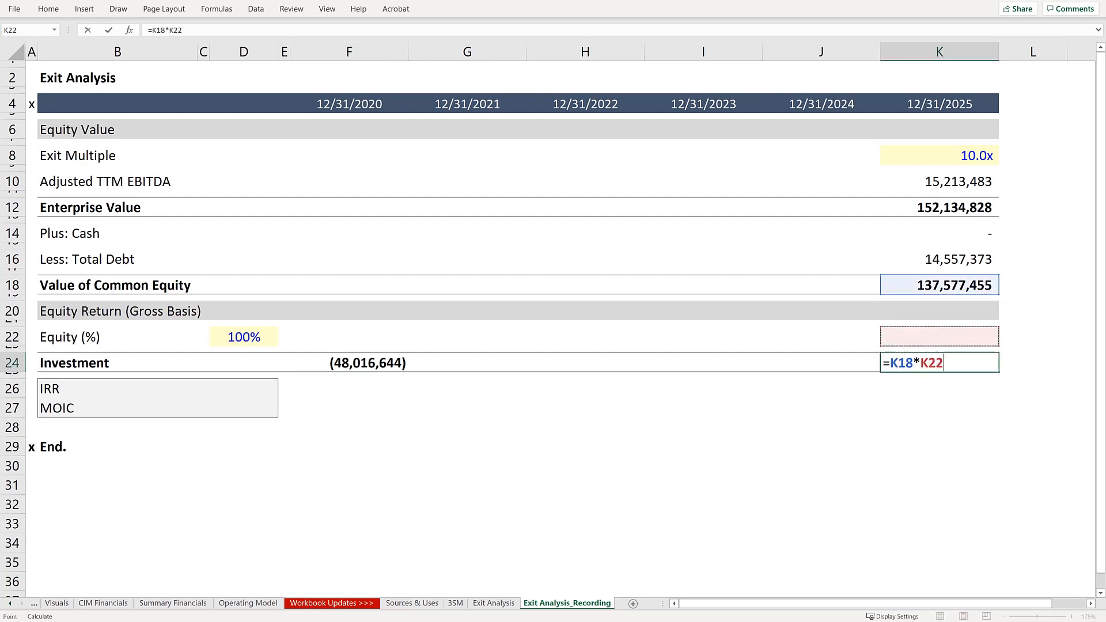
pyautogui.press('Enter')
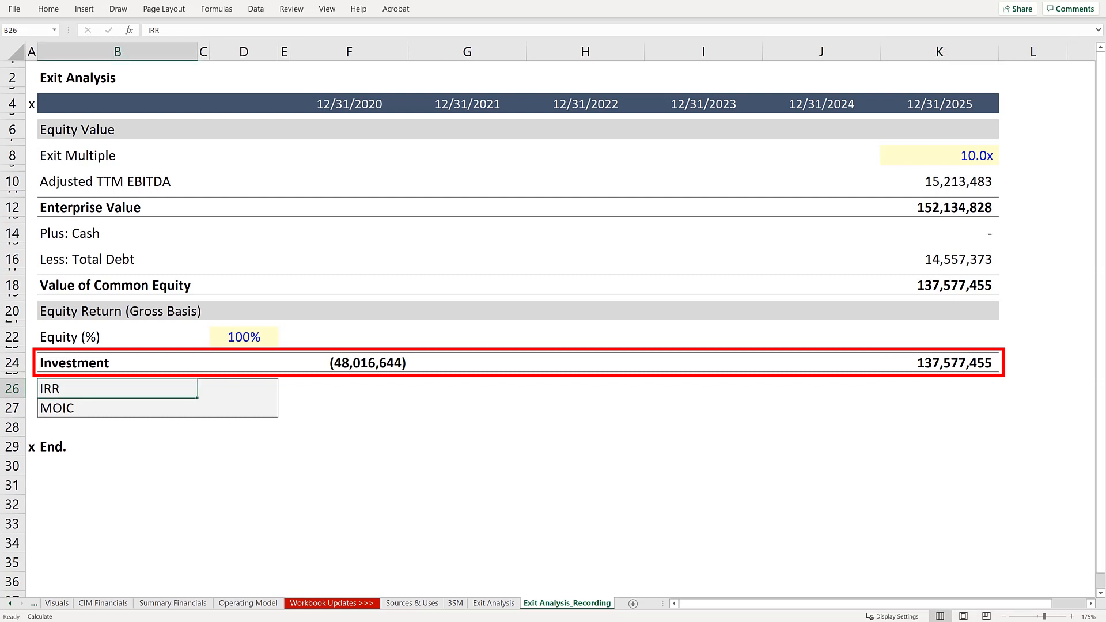
# Step: Enter =XIRR(F24:K24,F4:K4) in D26 to get a 23.4% IRR
pyautogui.click(204, 387)
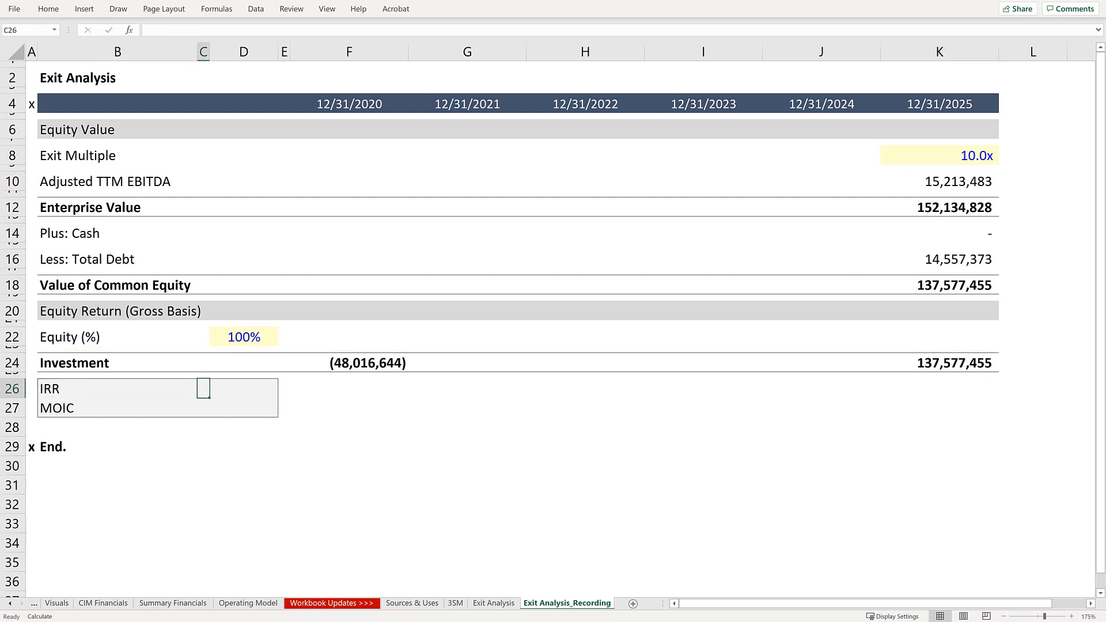
pyautogui.click(243, 388)
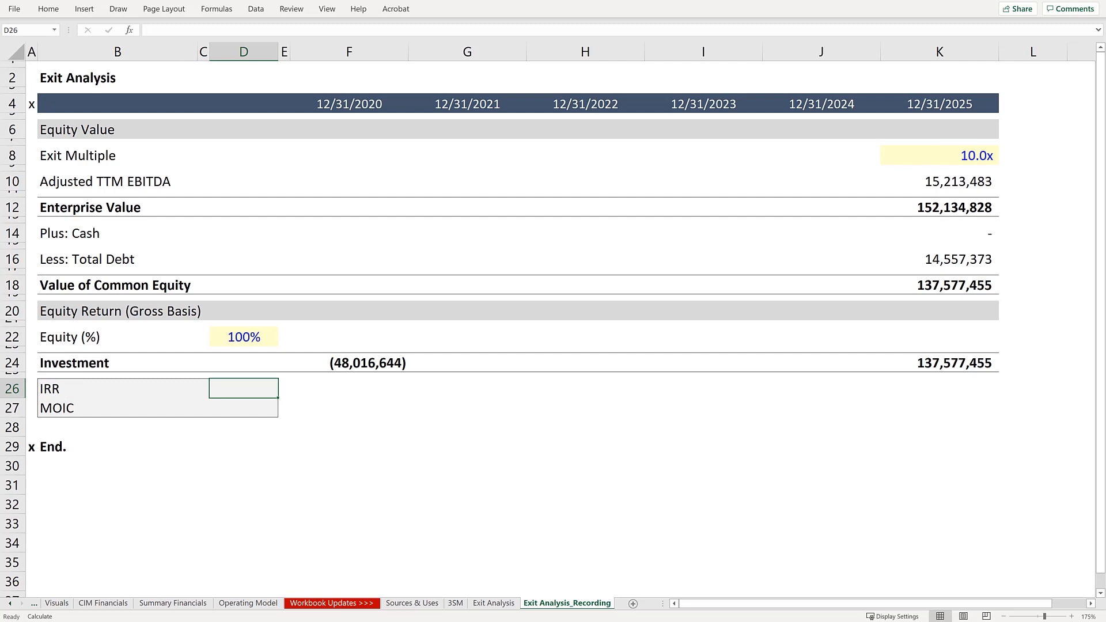
pyautogui.write('=')
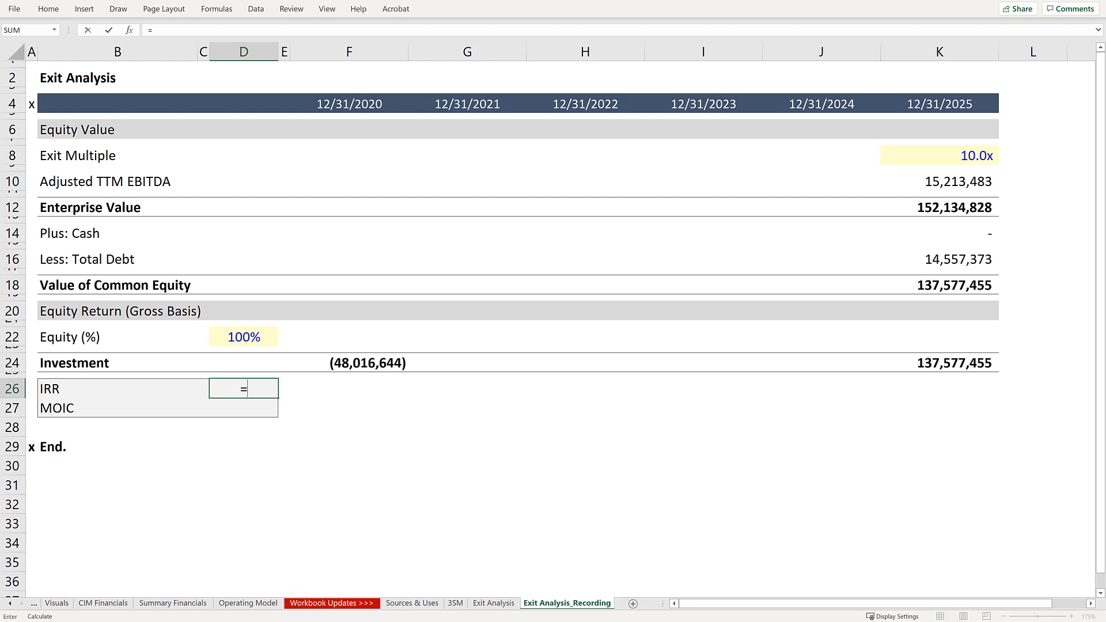
pyautogui.write('xirr')
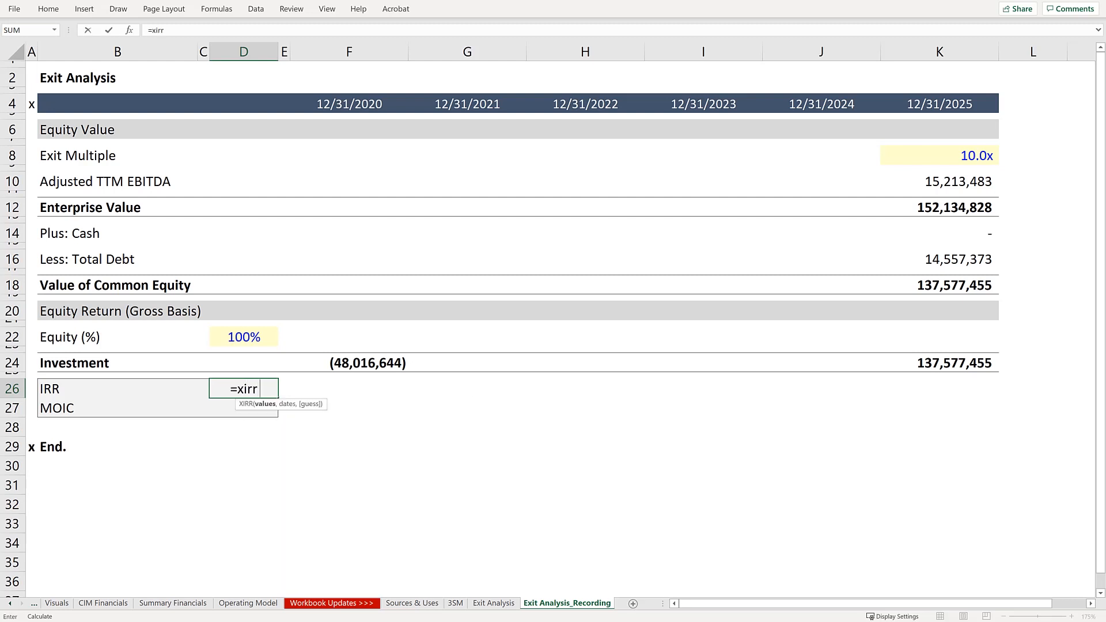
pyautogui.click(348, 362)
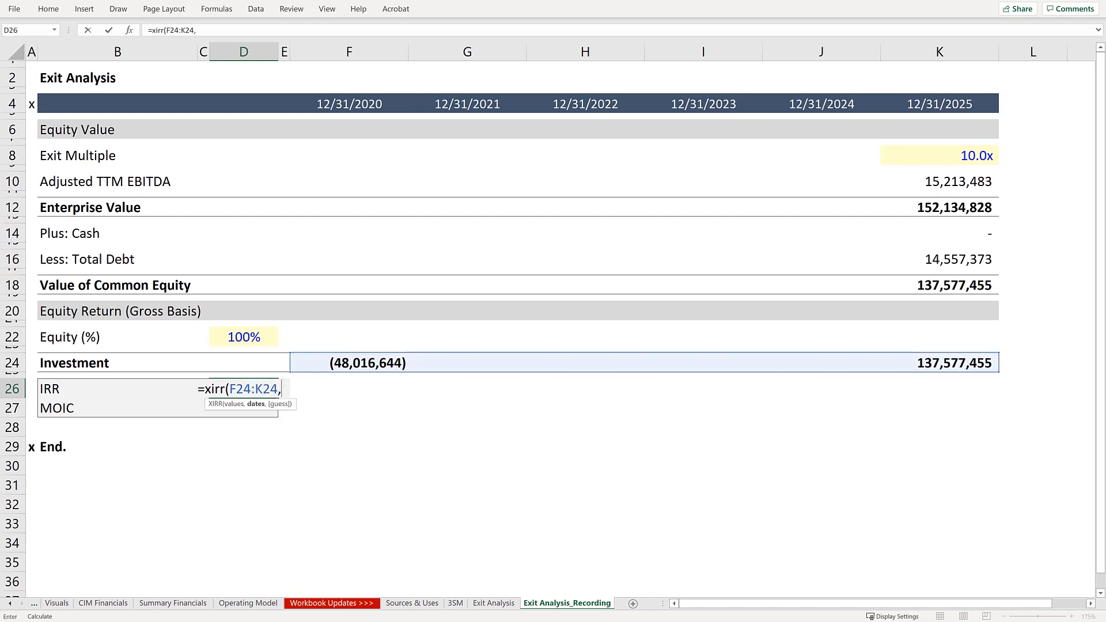
pyautogui.click(349, 103)
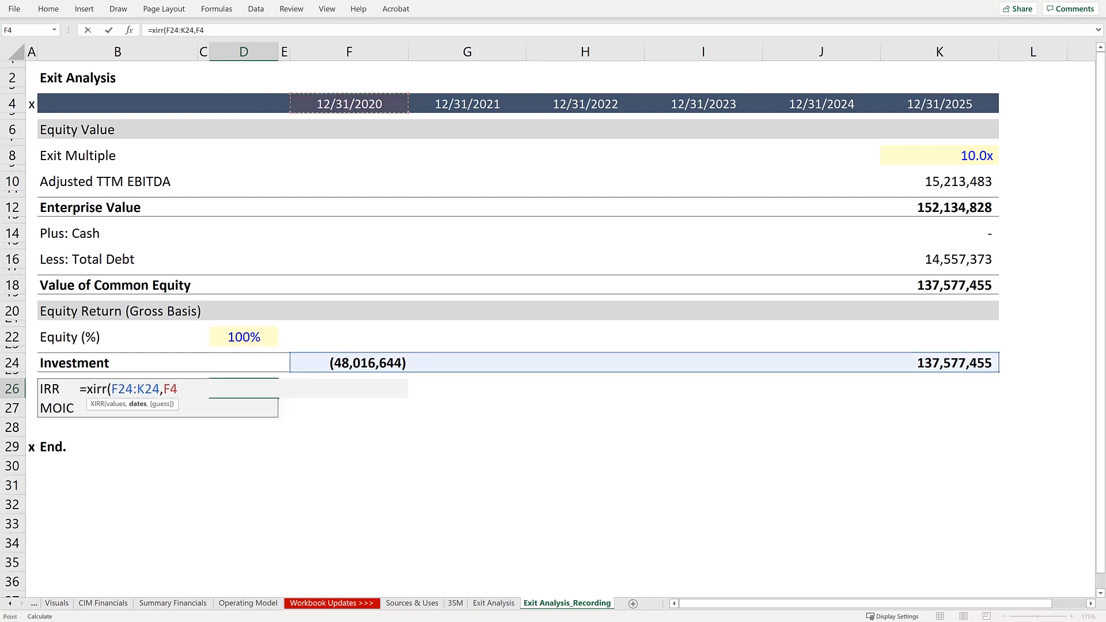
pyautogui.moveTo(348, 104); pyautogui.dragTo(939, 104)
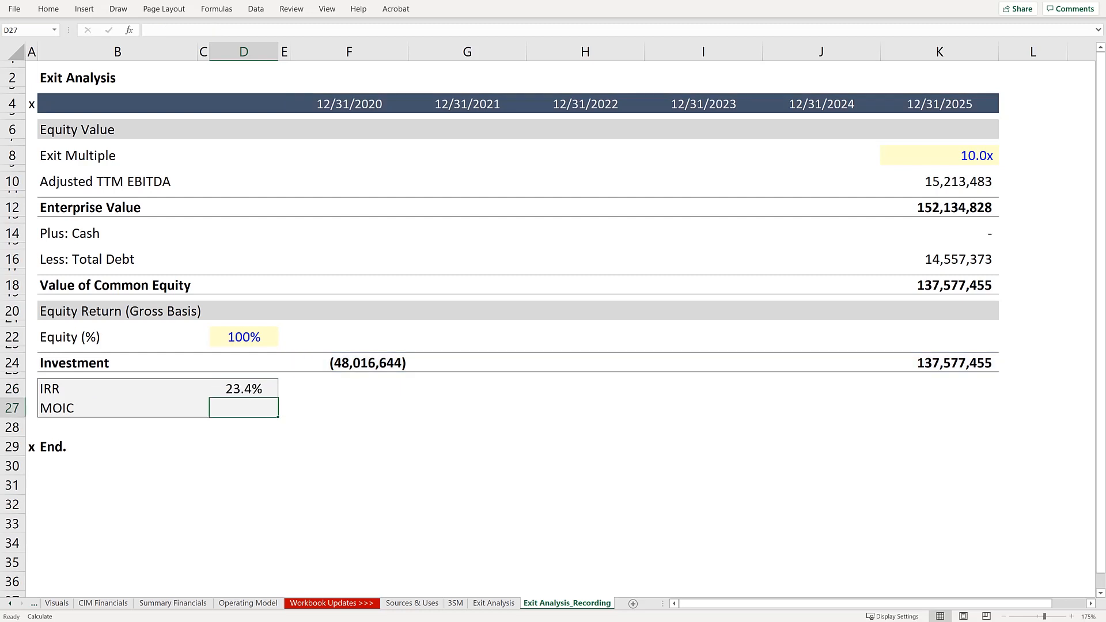
# Step: Start the D27 MOIC formula dividing K24 exit proceeds by the negated investment cell
pyautogui.write('=D26')
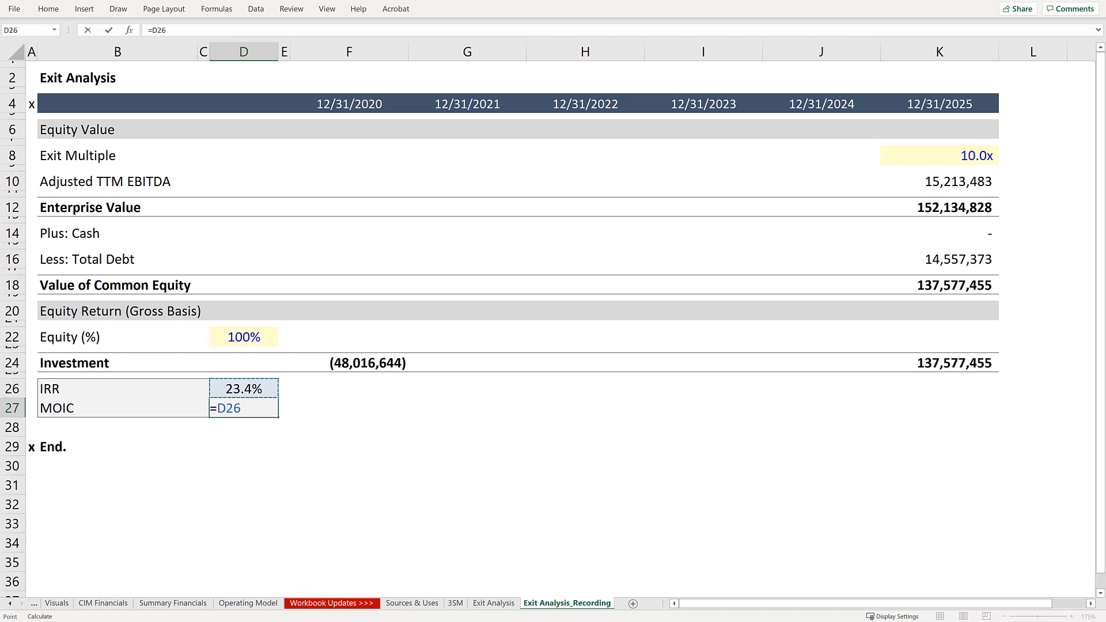
pyautogui.click(939, 362)
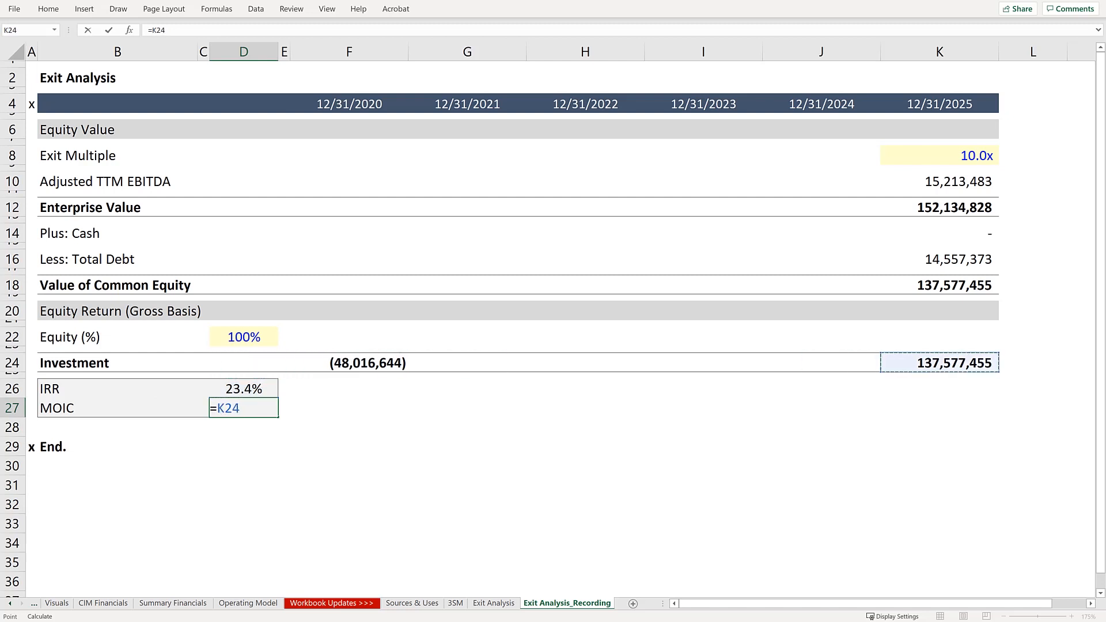
pyautogui.write('/')
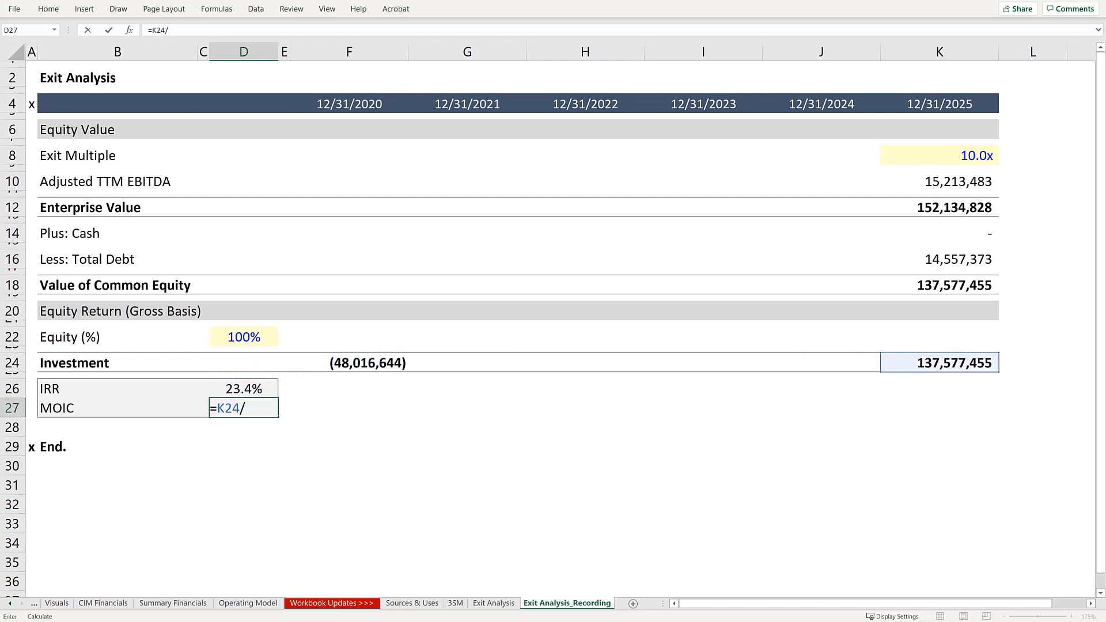
pyautogui.click(243, 363)
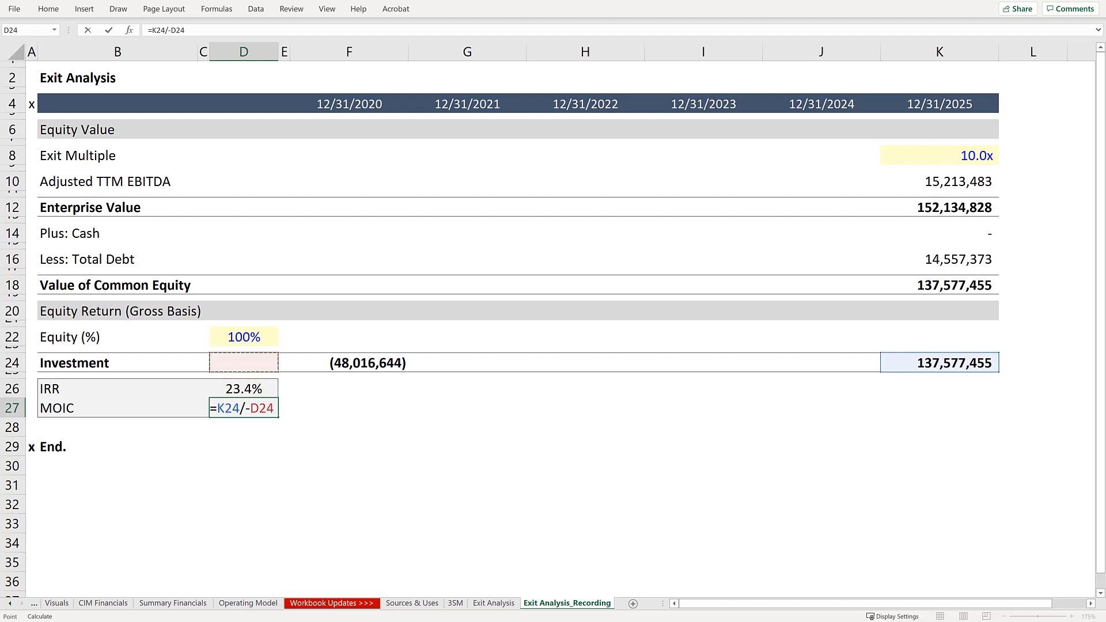